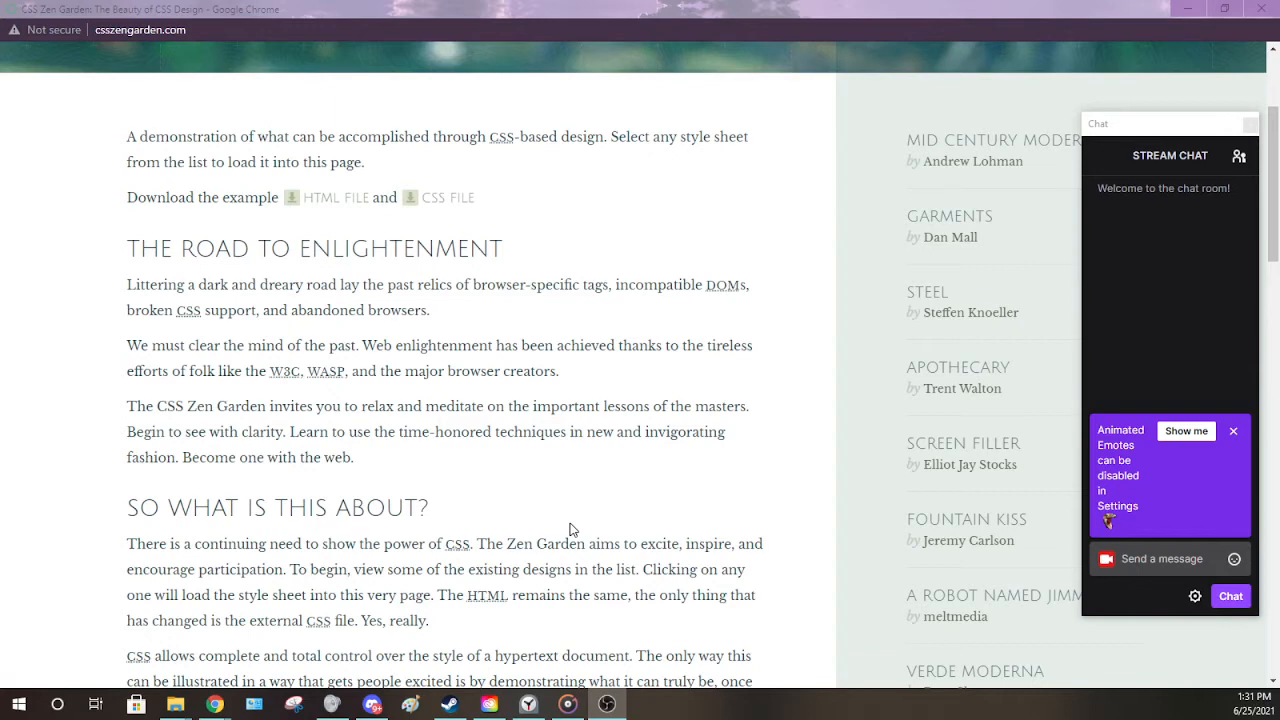
scroll(up, 3)
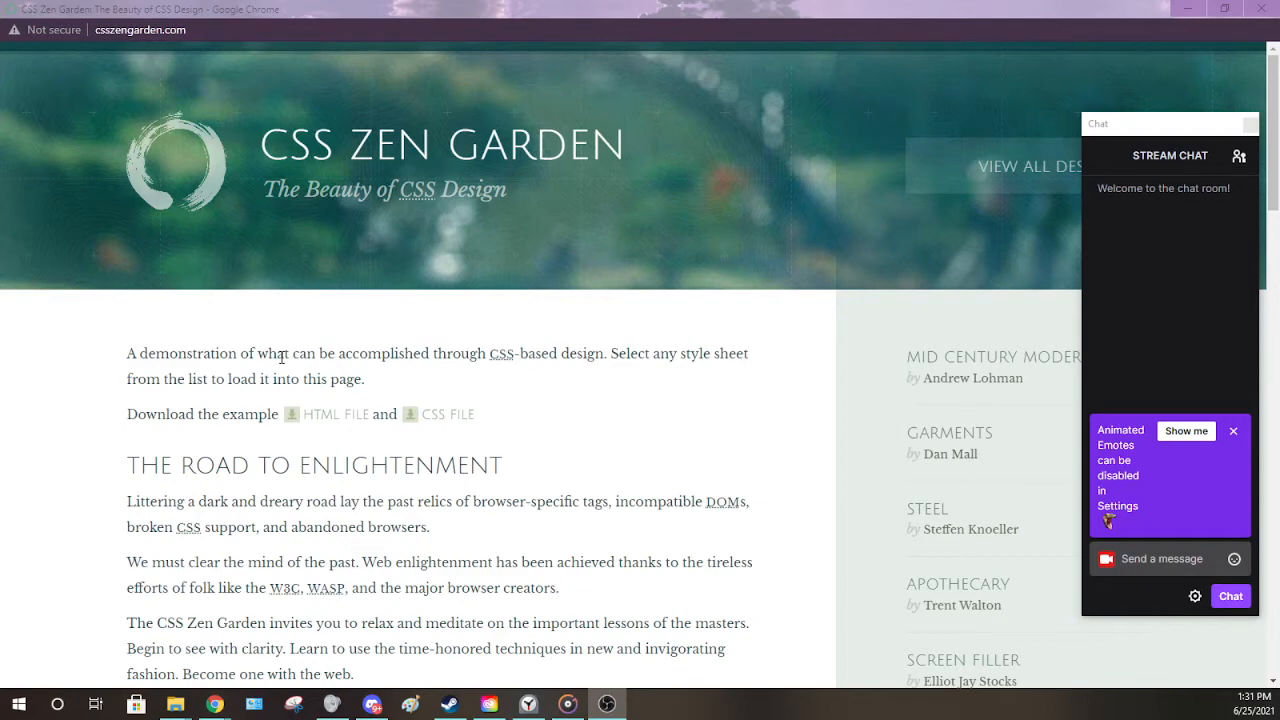
mouse_move(445, 168)
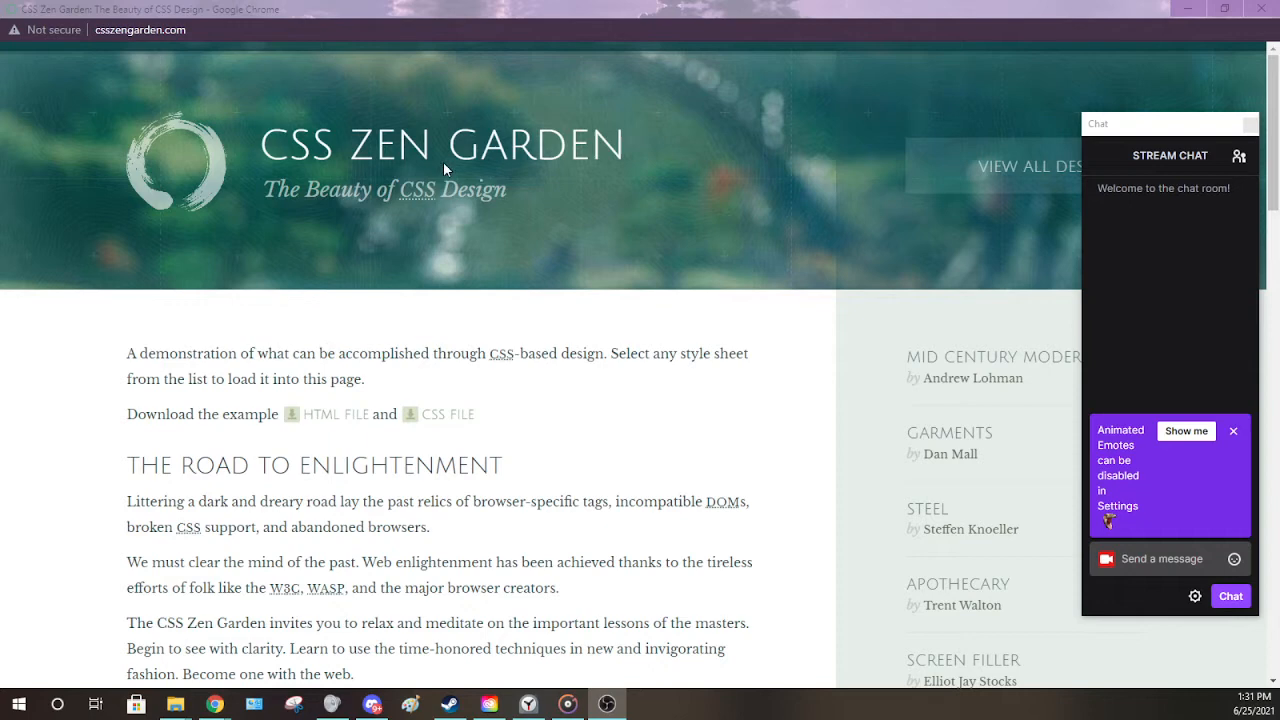
mouse_move(513, 311)
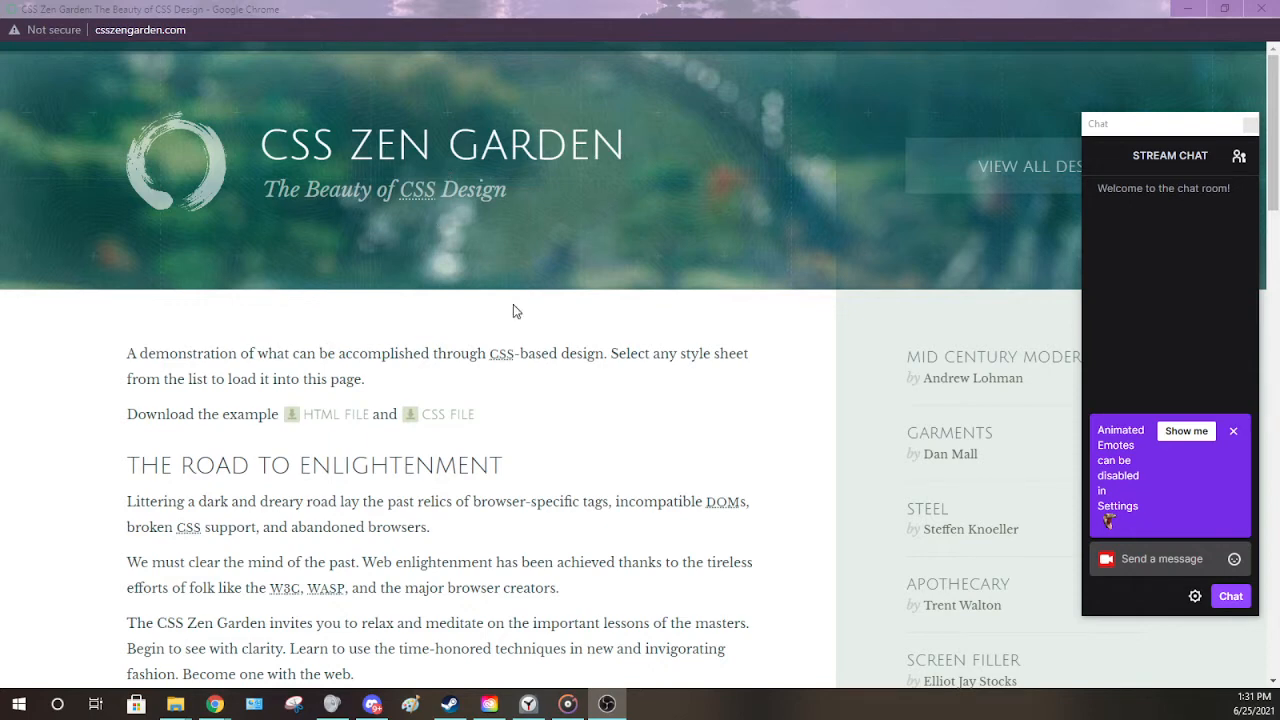
scroll(down, 3)
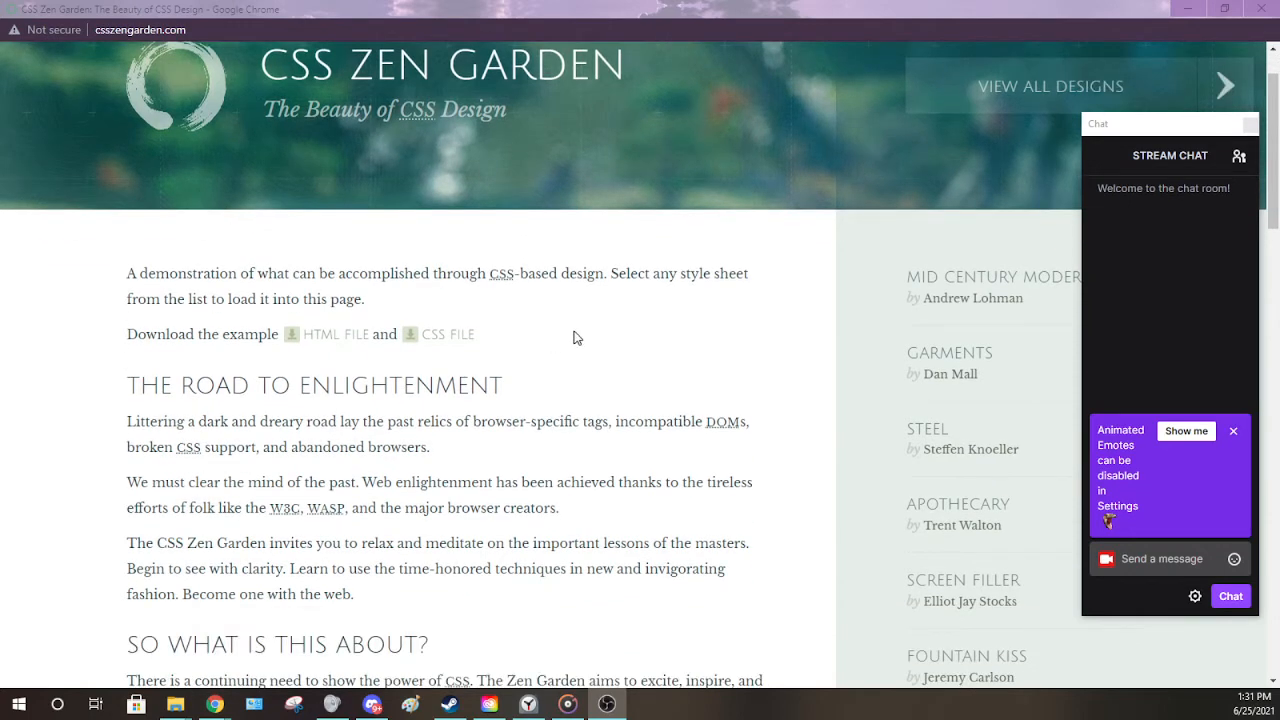
mouse_move(610, 314)
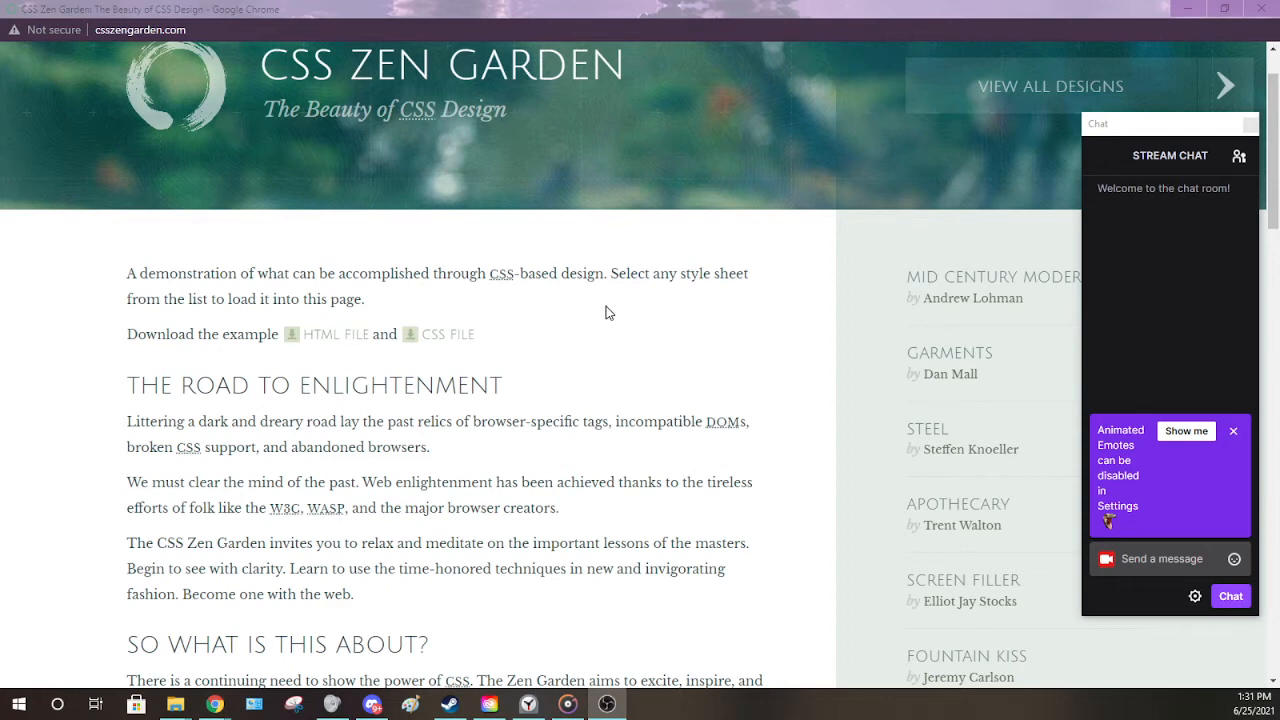
scroll(down, 3)
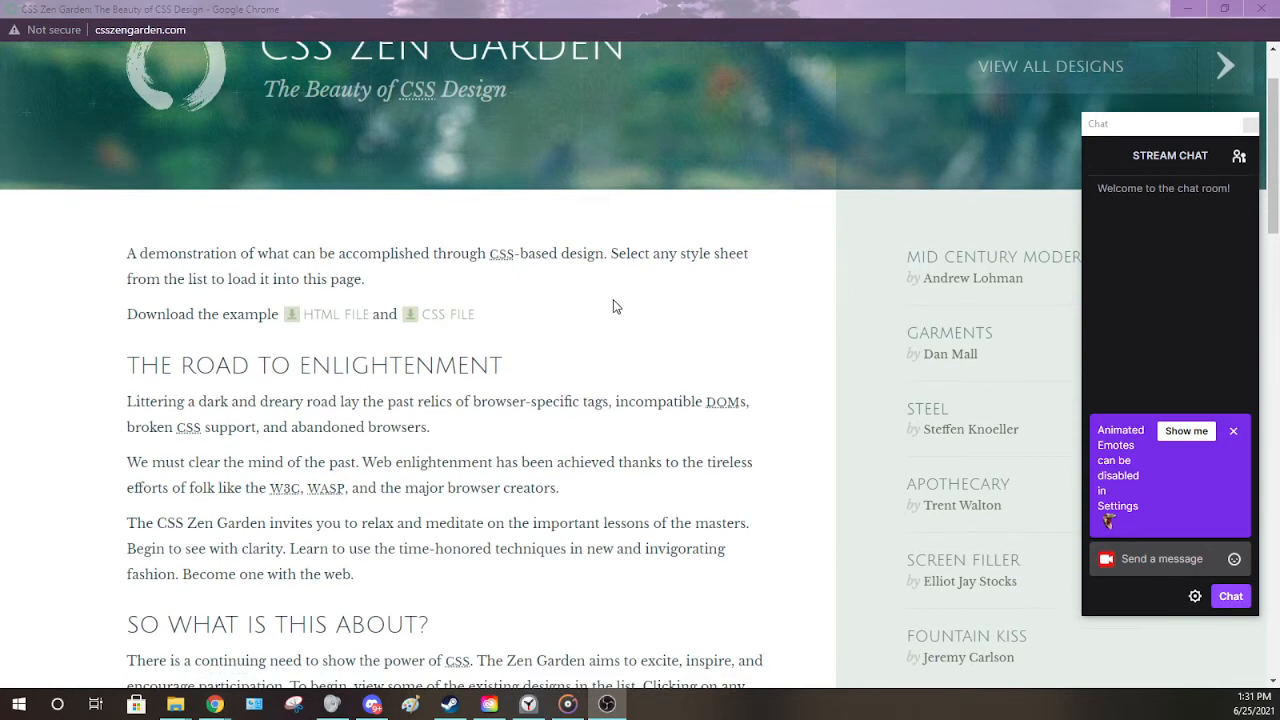
scroll(down, 3)
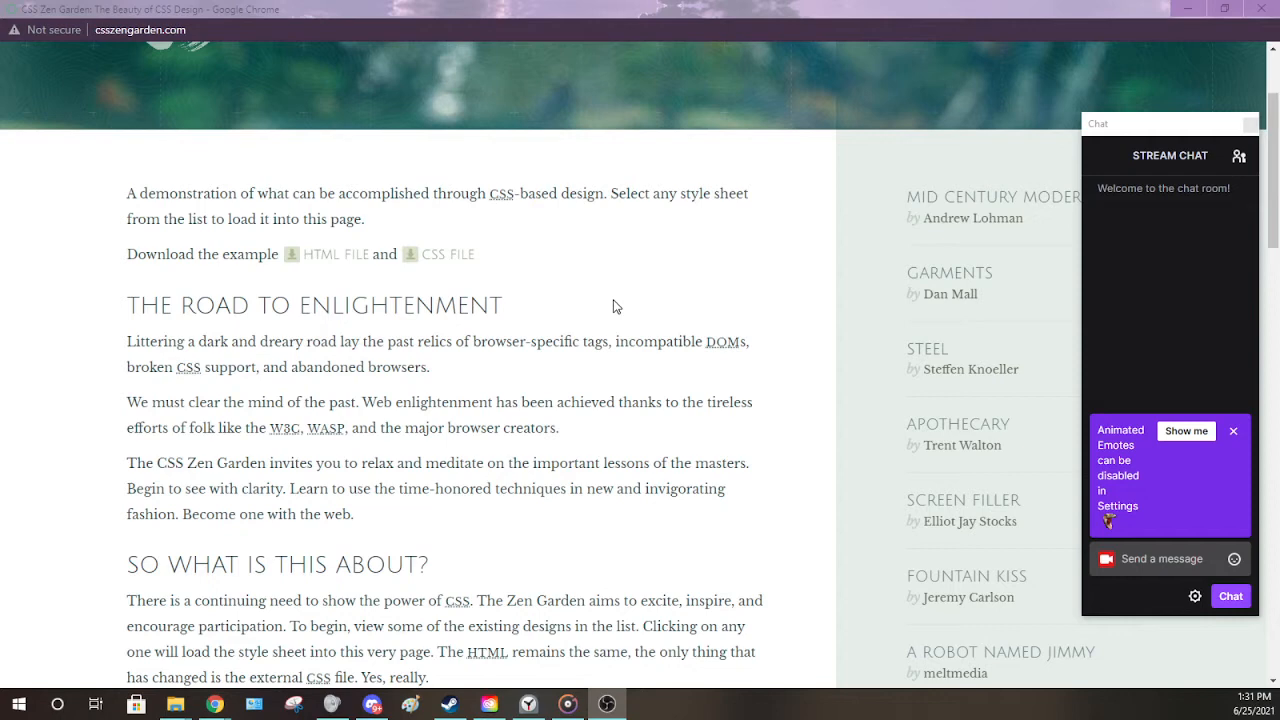
scroll(down, 3)
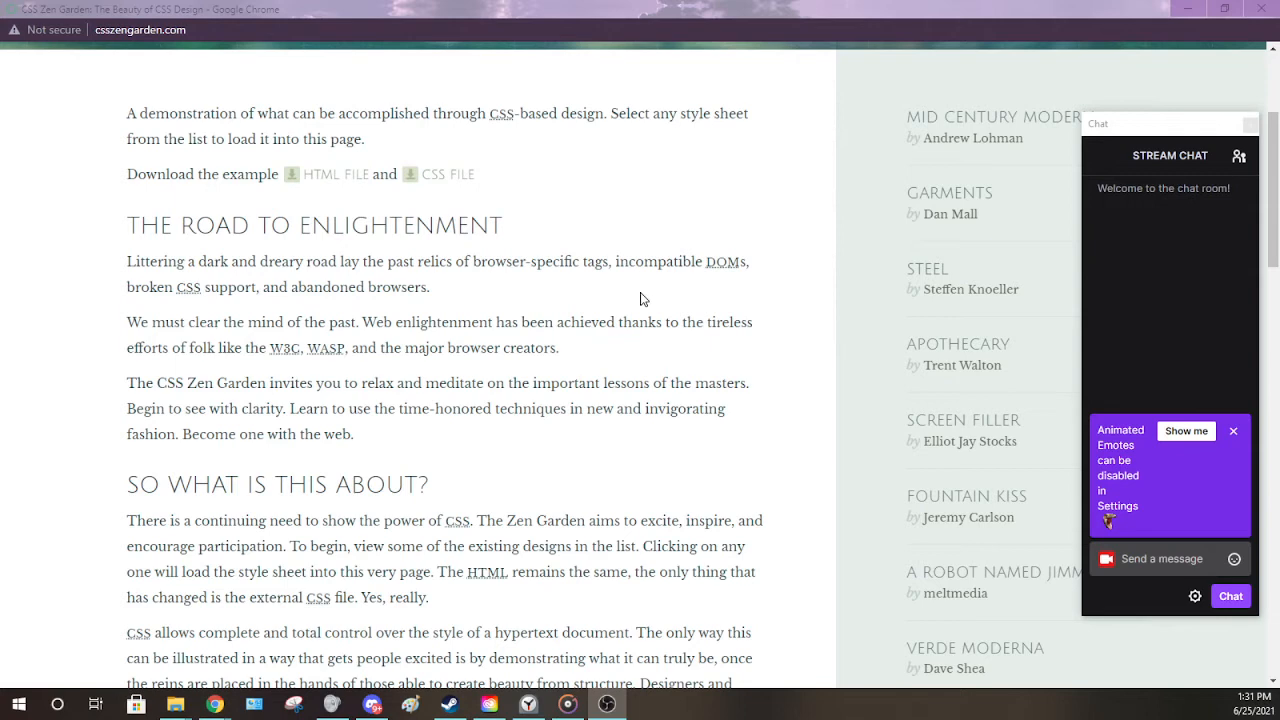
scroll(down, 3)
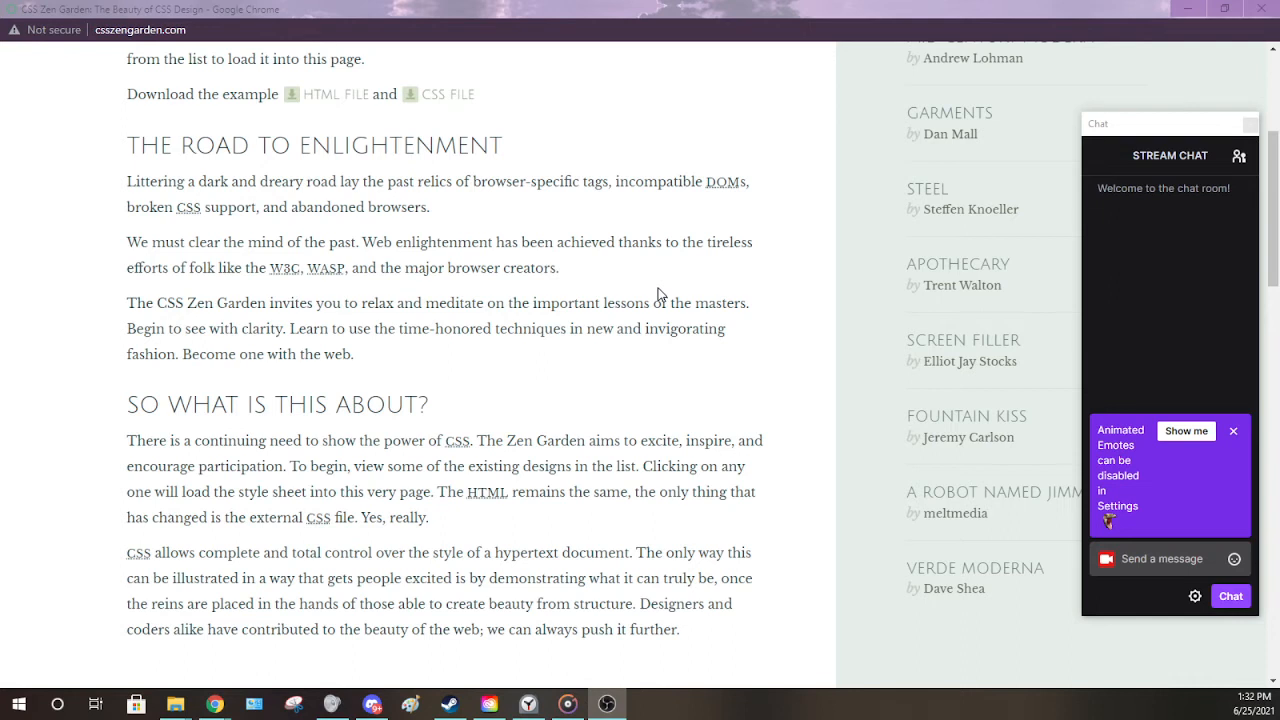
mouse_move(768, 313)
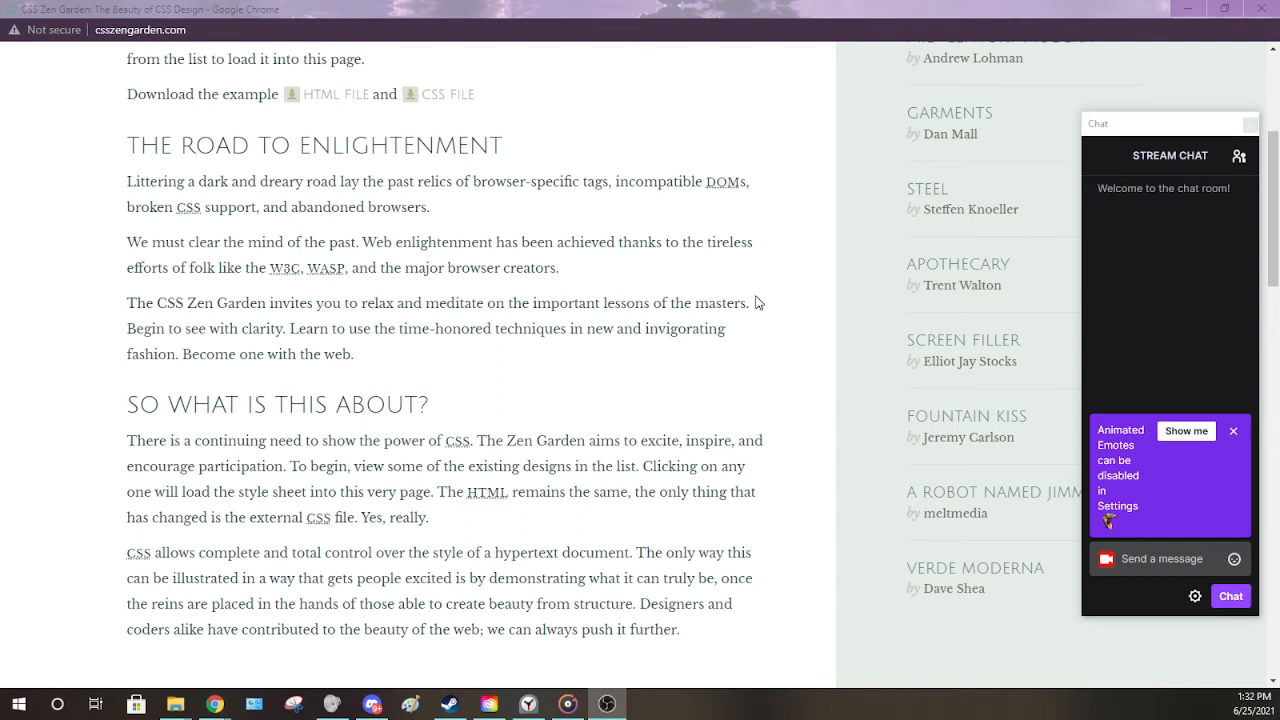
mouse_move(752, 307)
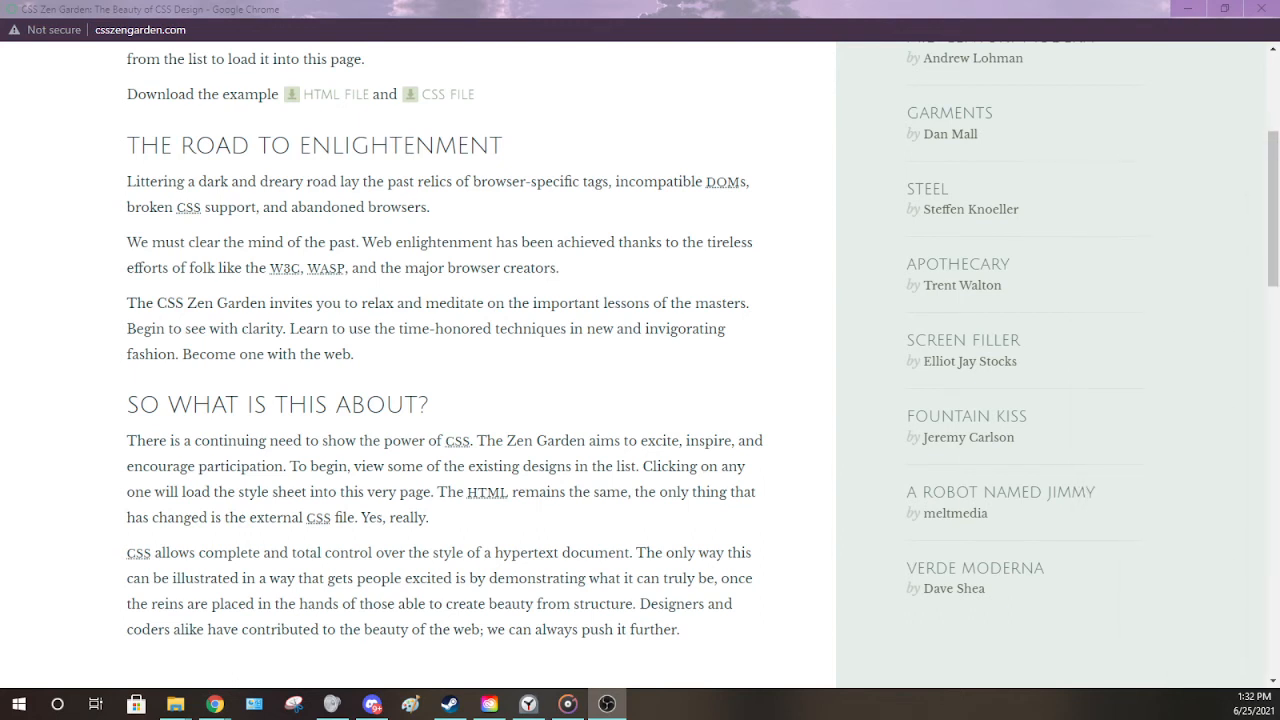
mouse_move(615, 268)
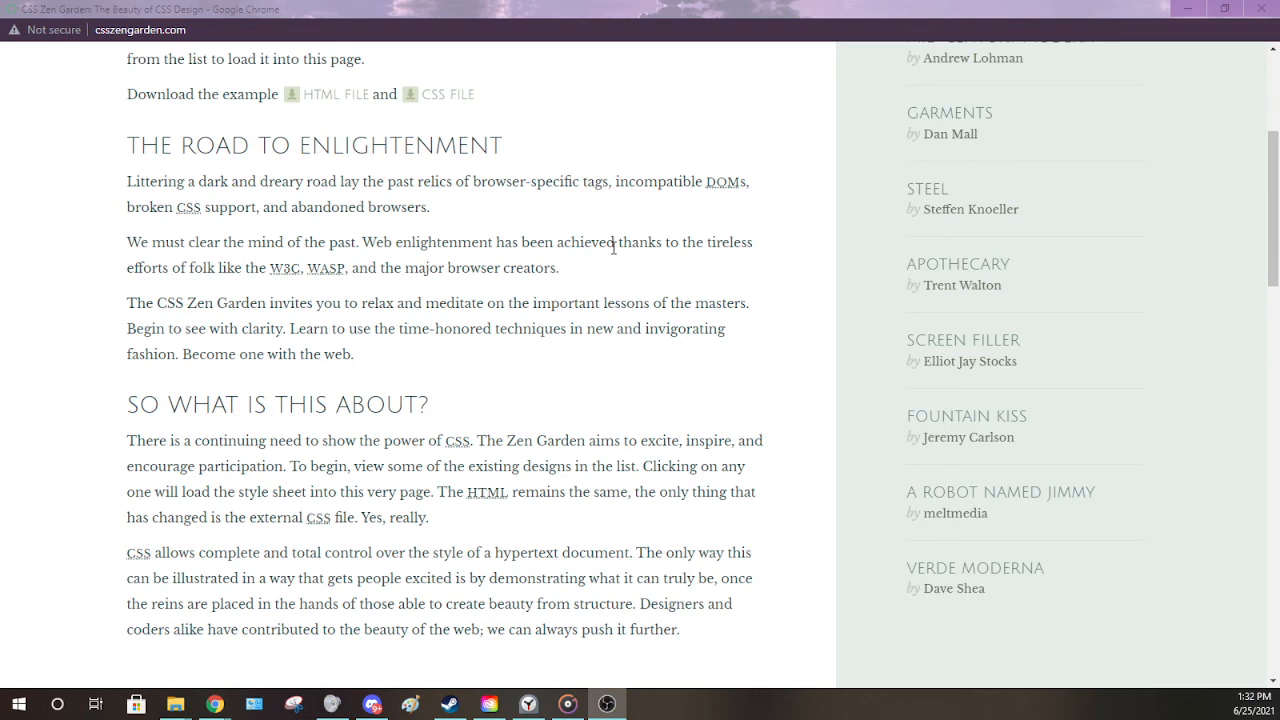
mouse_move(513, 288)
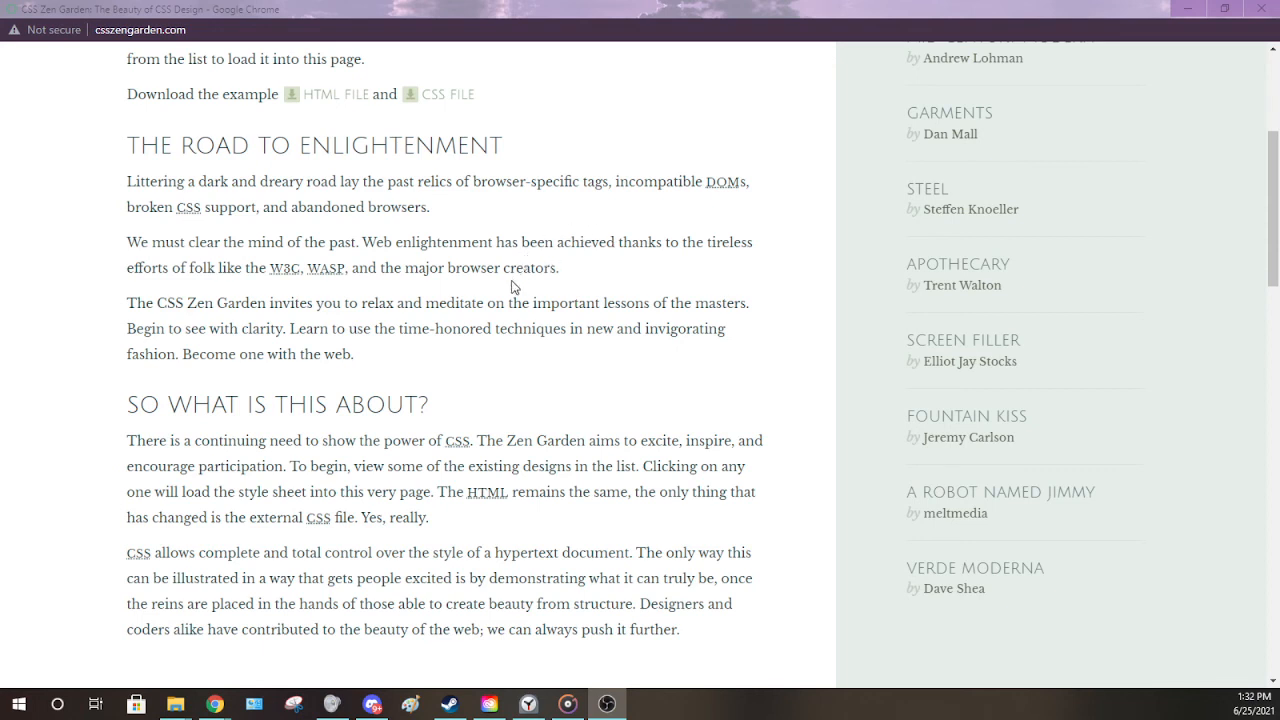